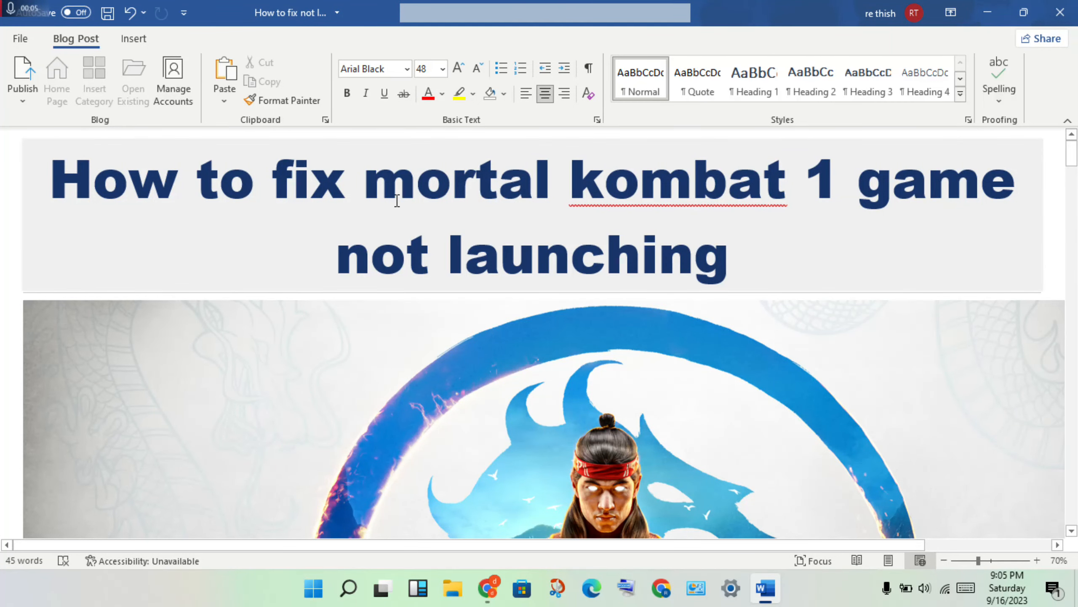
mouse_move(832, 199)
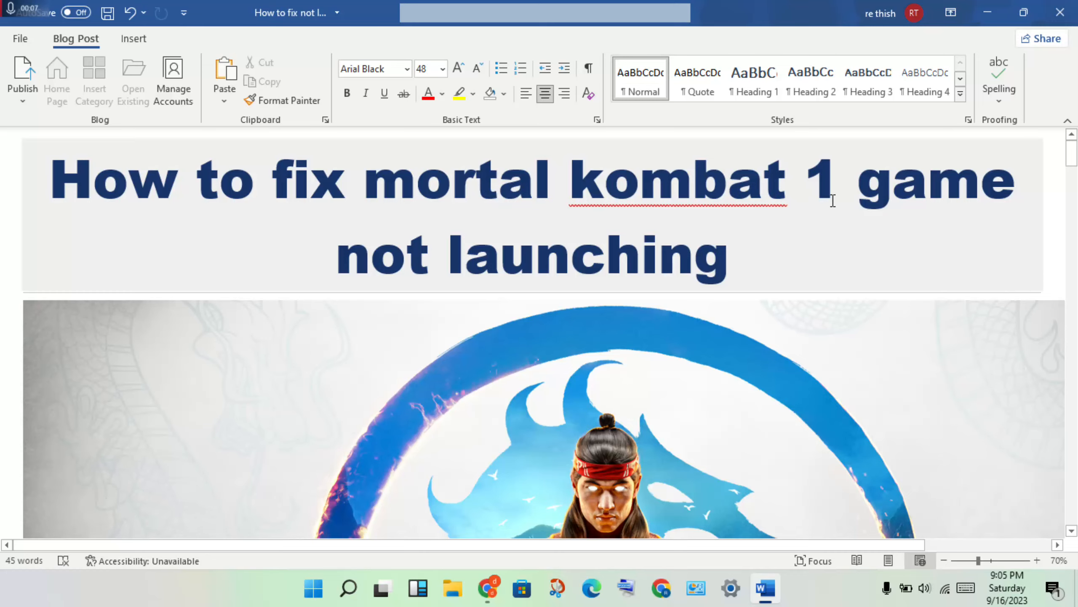
- Scroll past the blog post title to the Mortal Kombat 1 logo cover image
scroll(down, 3)
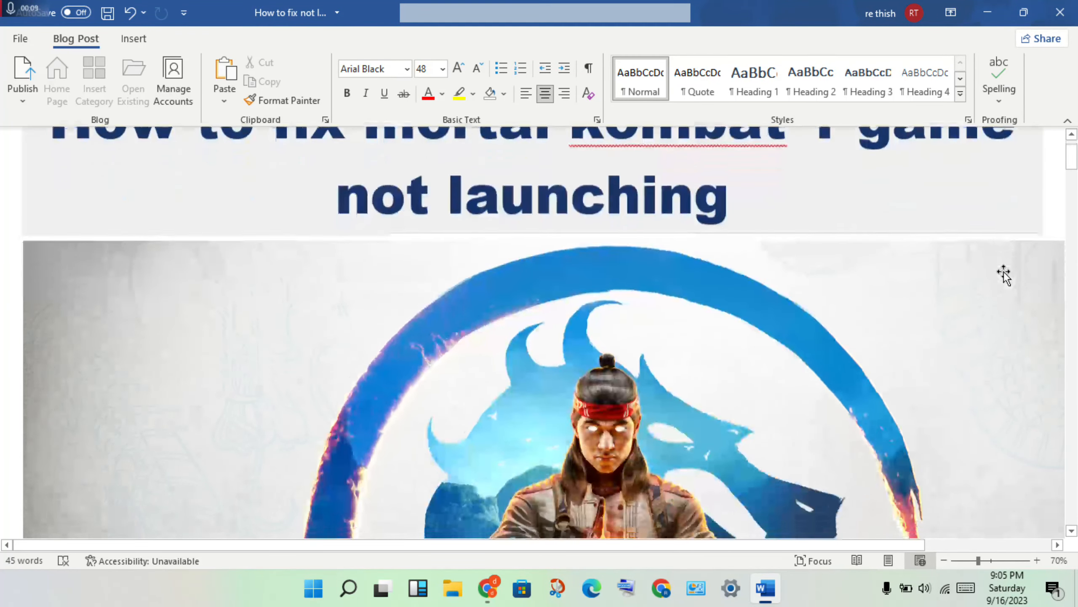
scroll(down, 3)
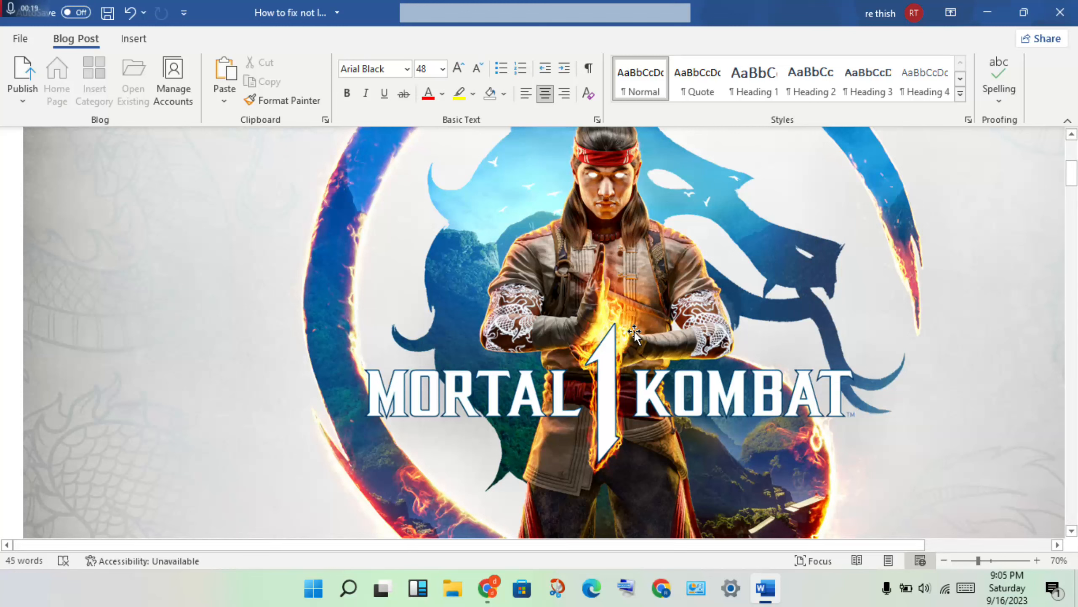
mouse_move(321, 307)
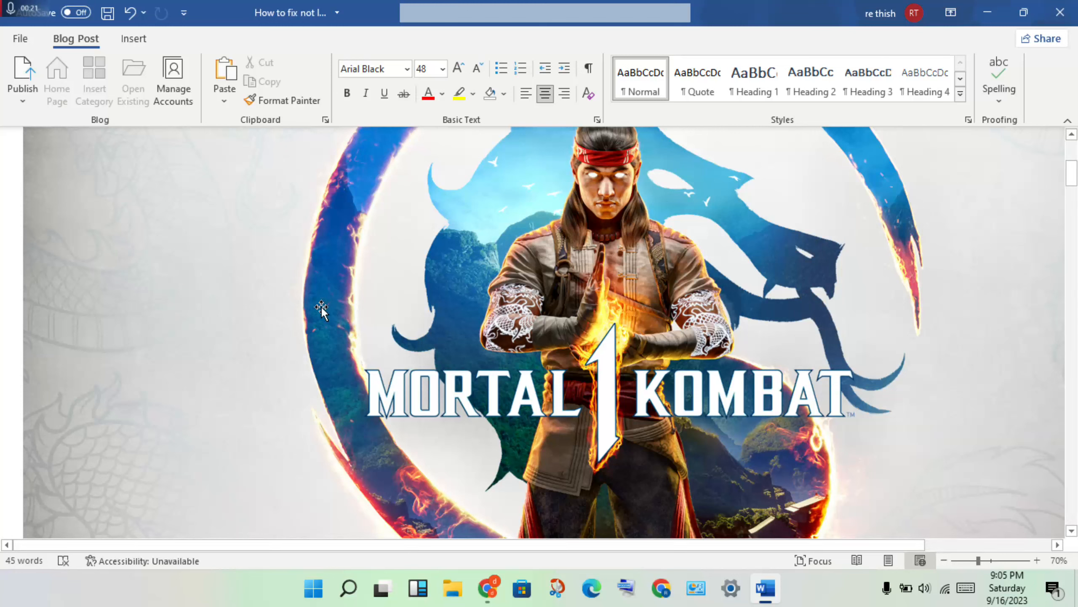
- Scroll to the red Solution heading listing restart the PC and check minimum requirements
scroll(down, 3)
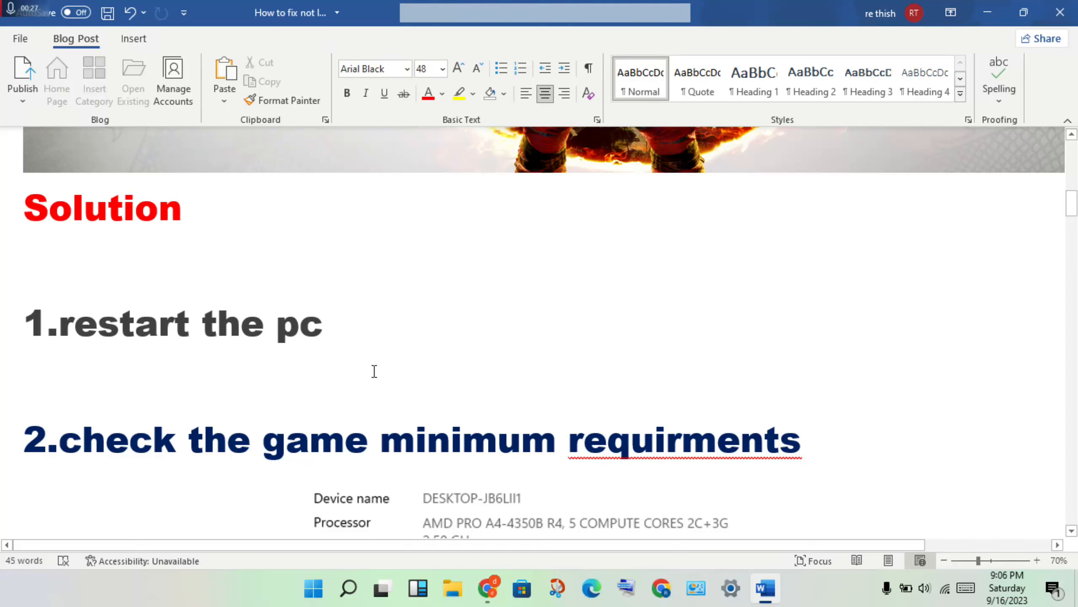
mouse_move(379, 367)
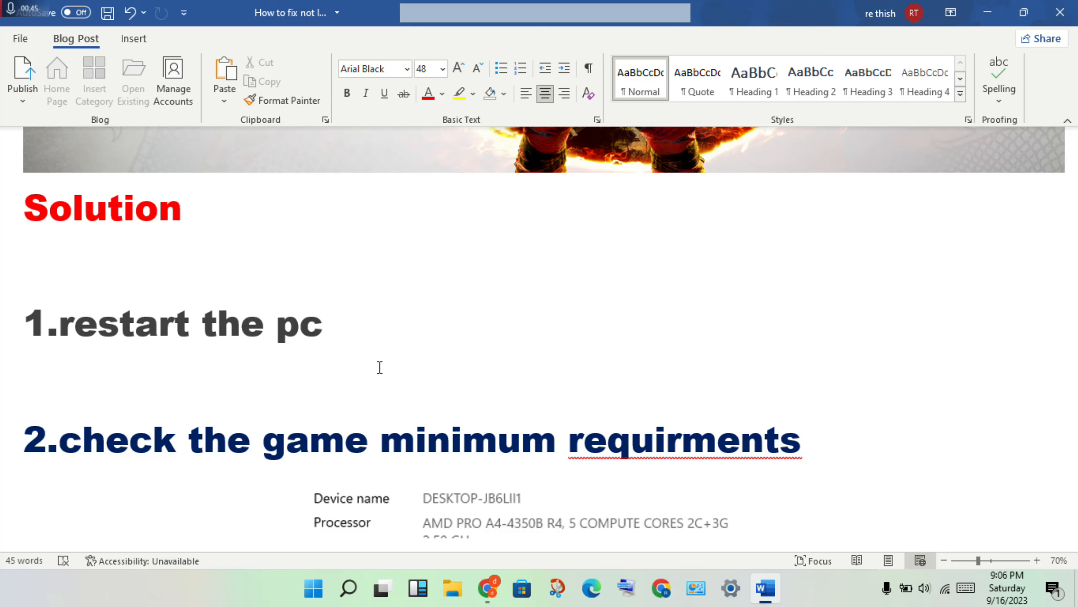
mouse_move(377, 7)
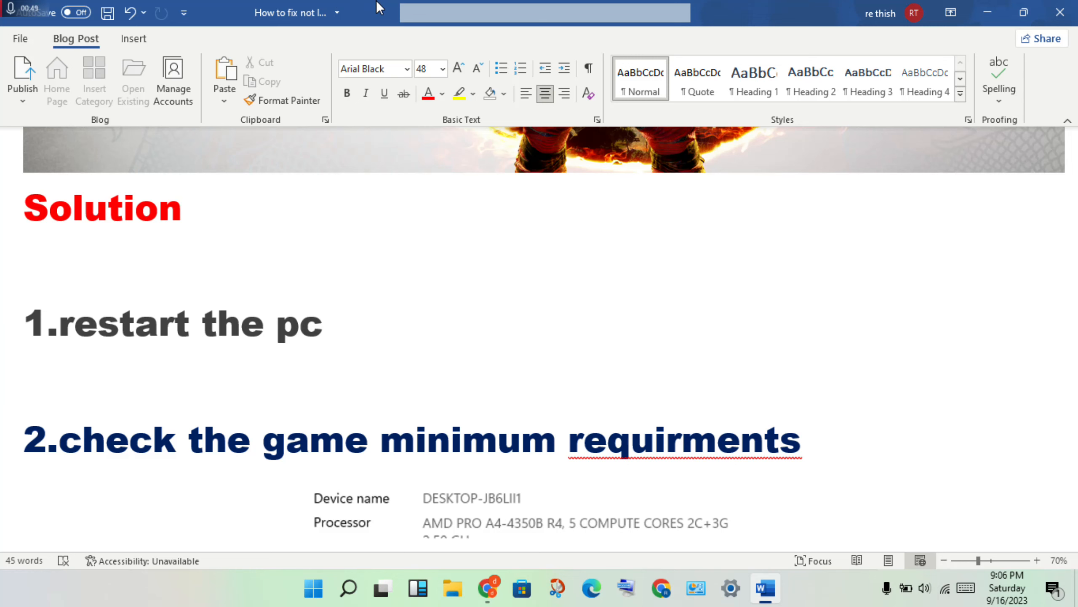
- Switch to the Insert ribbon and scroll to the Windows Security screenshots ending at Add or remove exclusions
click(133, 38)
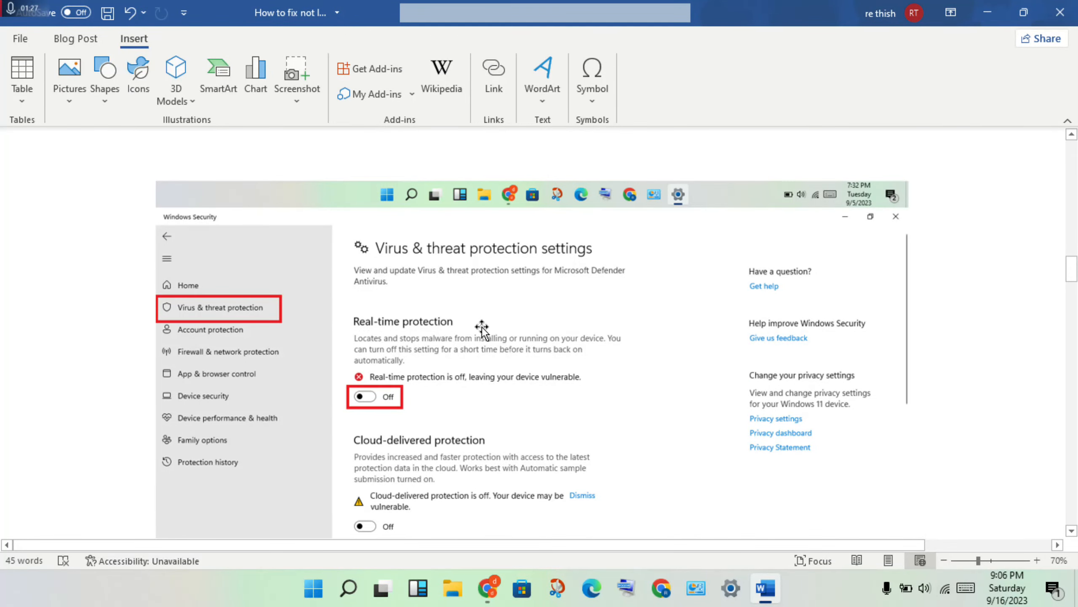
mouse_move(415, 389)
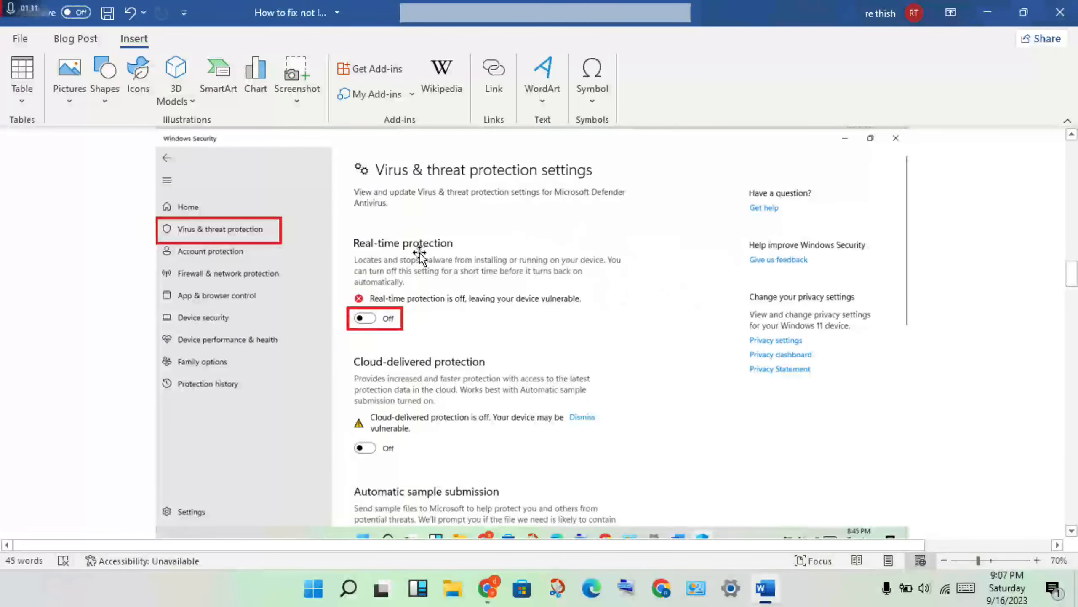
scroll(down, 3)
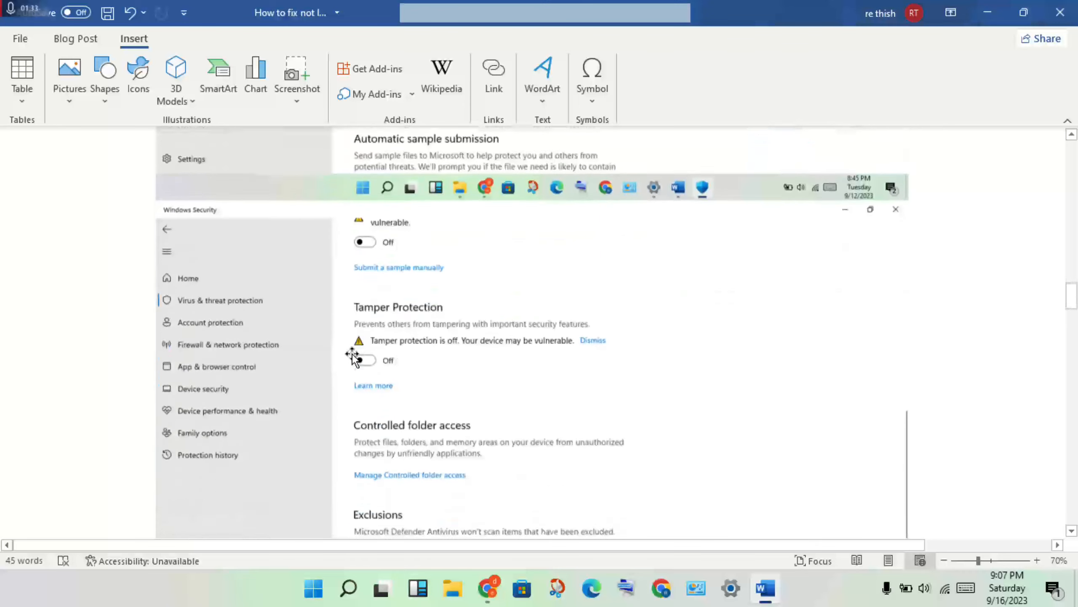
scroll(down, 3)
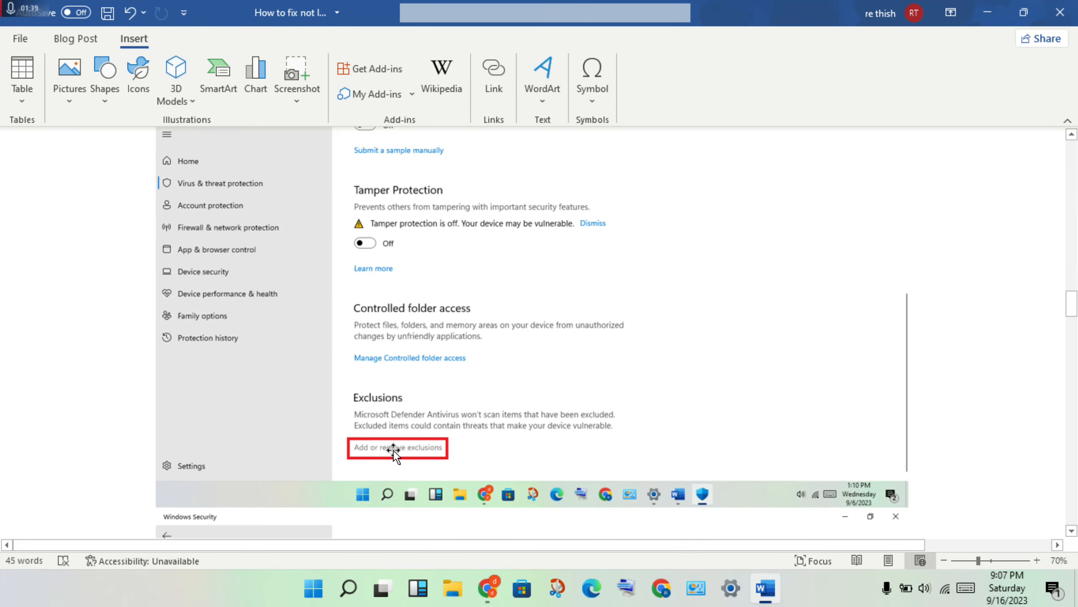
- Move to the Exclusions screenshot listing the Steam and Valorant file exclusions
click(396, 448)
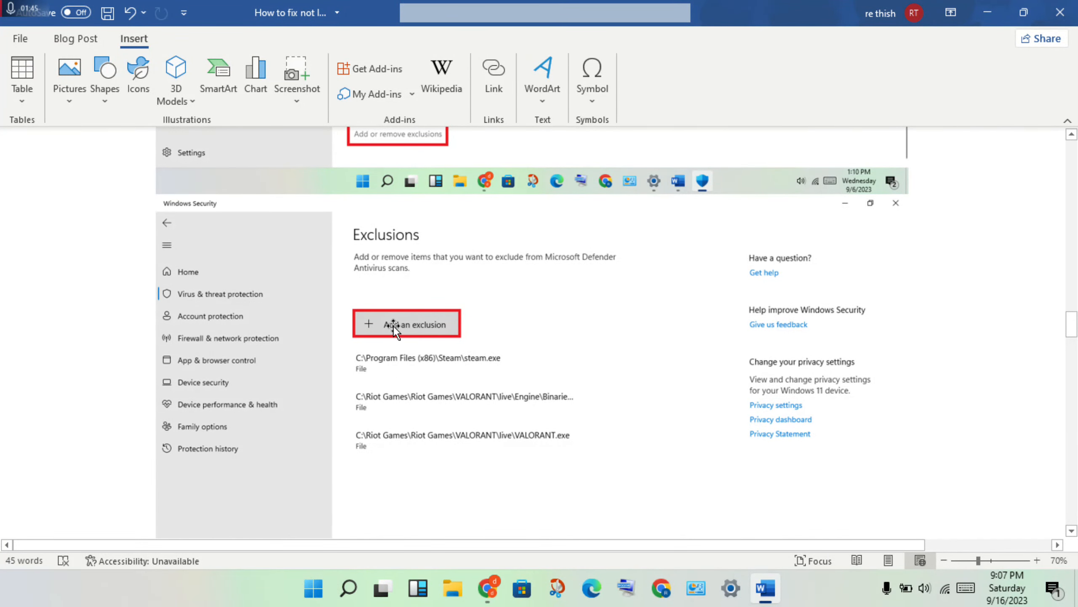
mouse_move(401, 315)
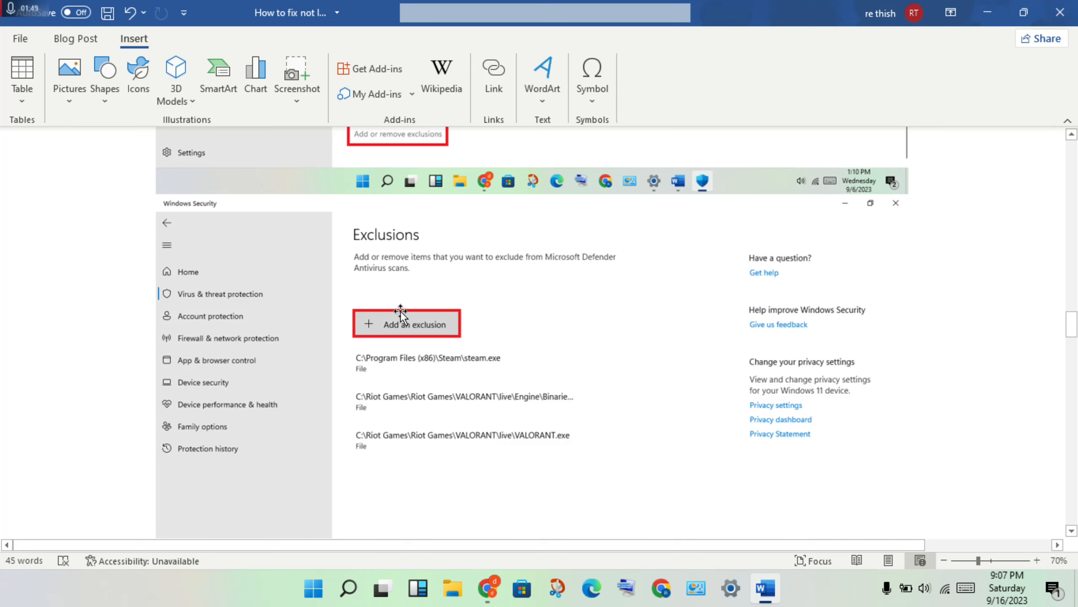
mouse_move(506, 368)
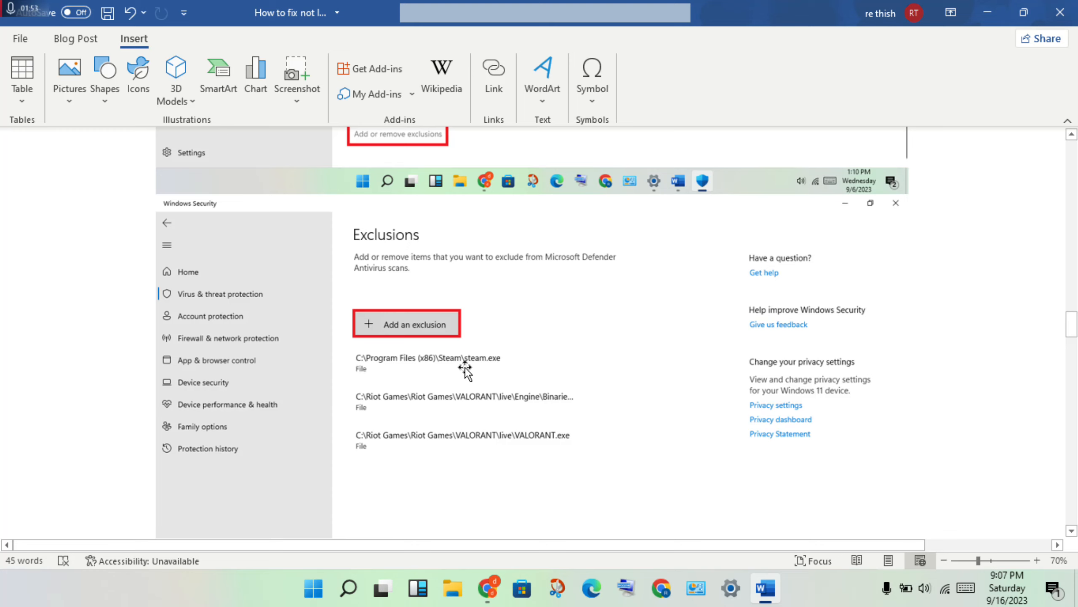
mouse_move(542, 372)
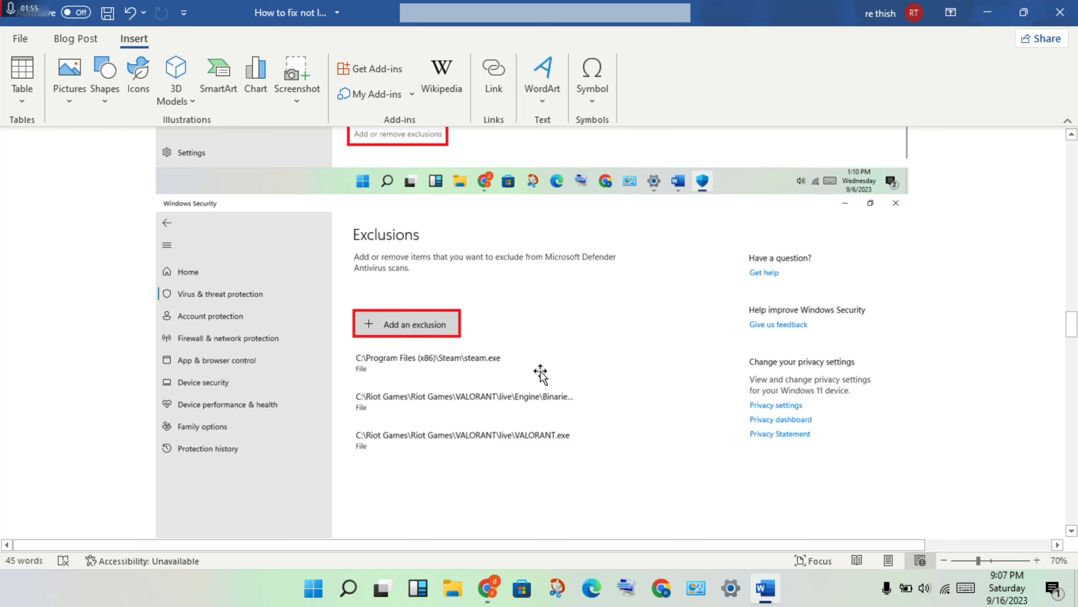
mouse_move(496, 377)
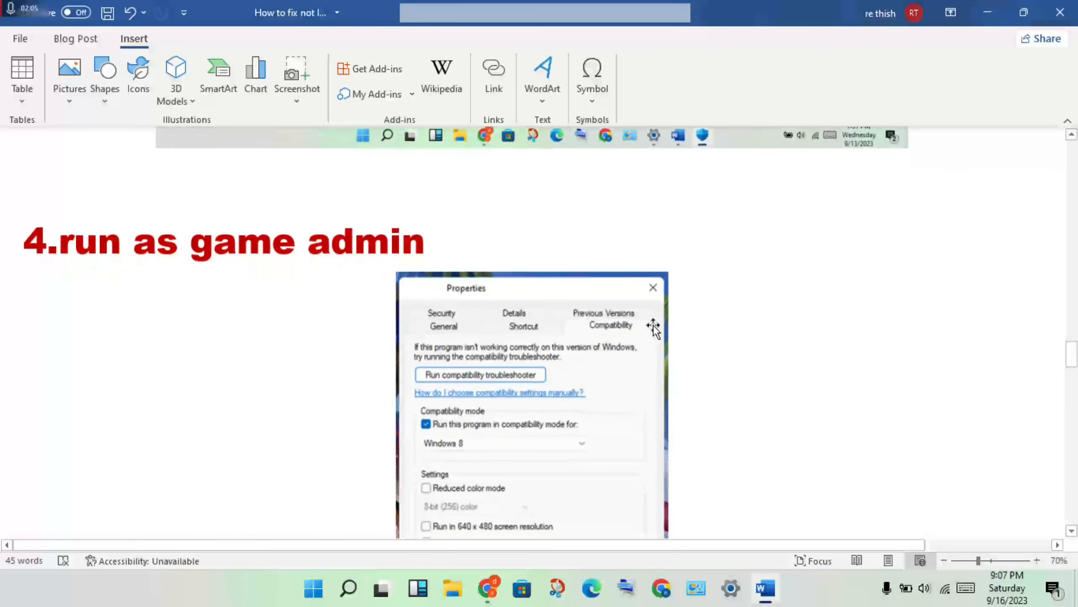
mouse_move(613, 335)
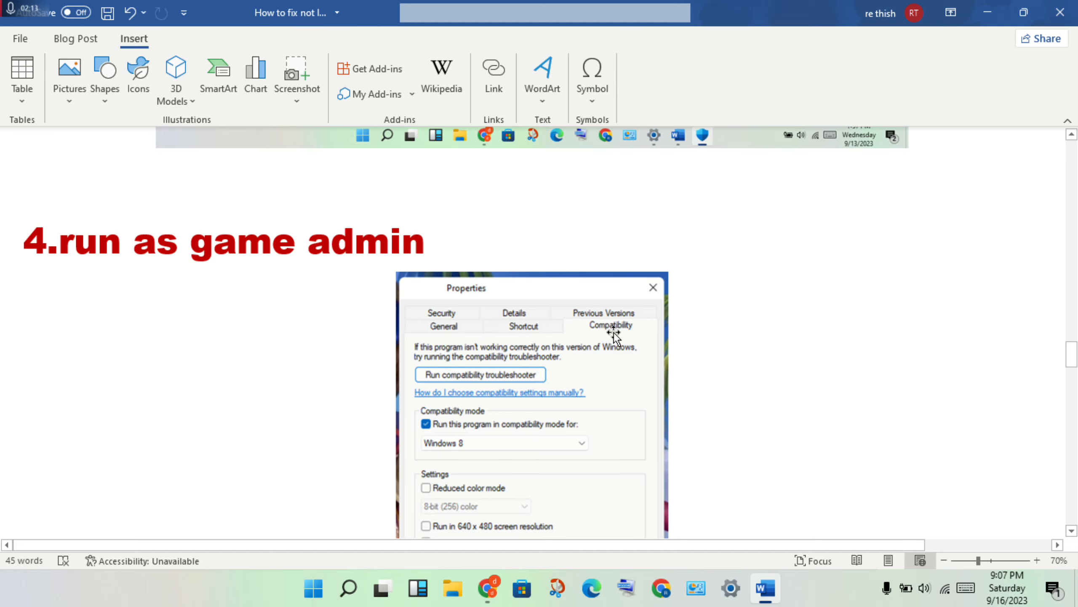
- Scroll to step 4, run as game admin, with its Properties Compatibility screenshot
click(425, 403)
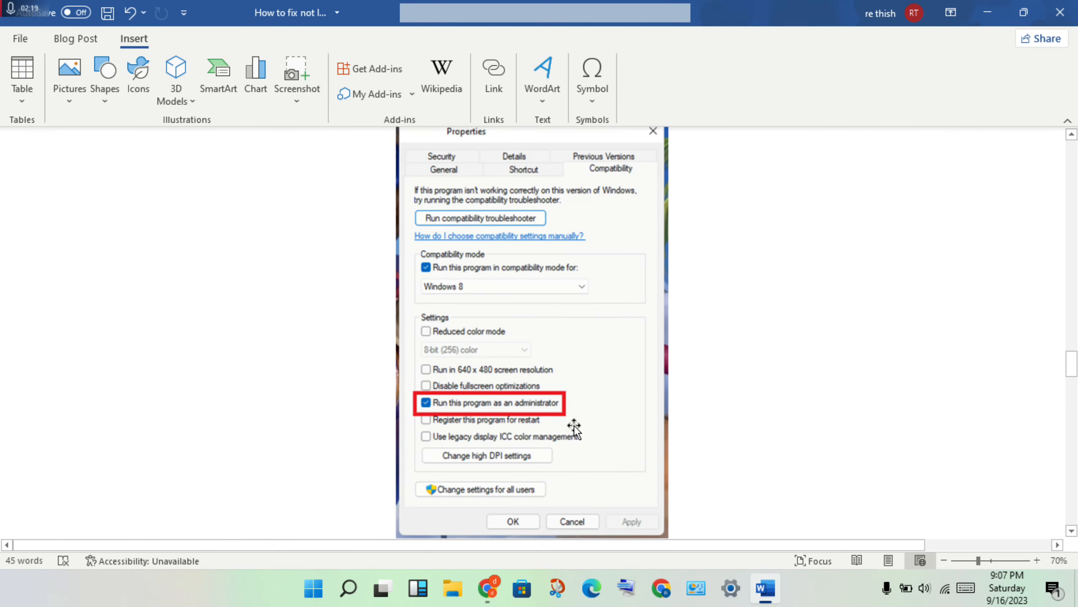
scroll(down, 3)
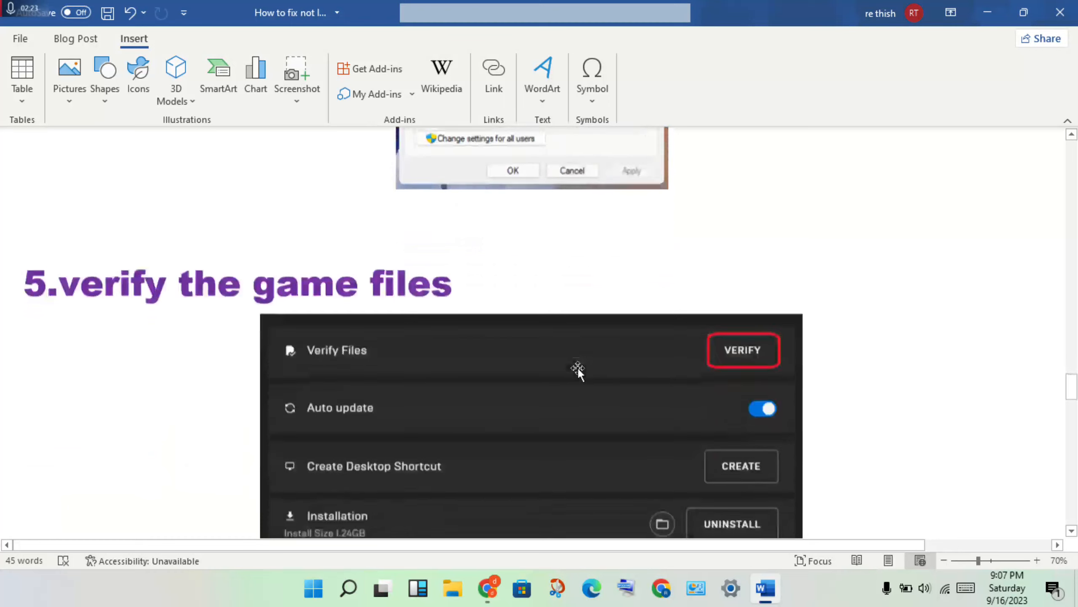
- Scroll through step 5, verify the game files, to the Verify Files screenshot
scroll(down, 3)
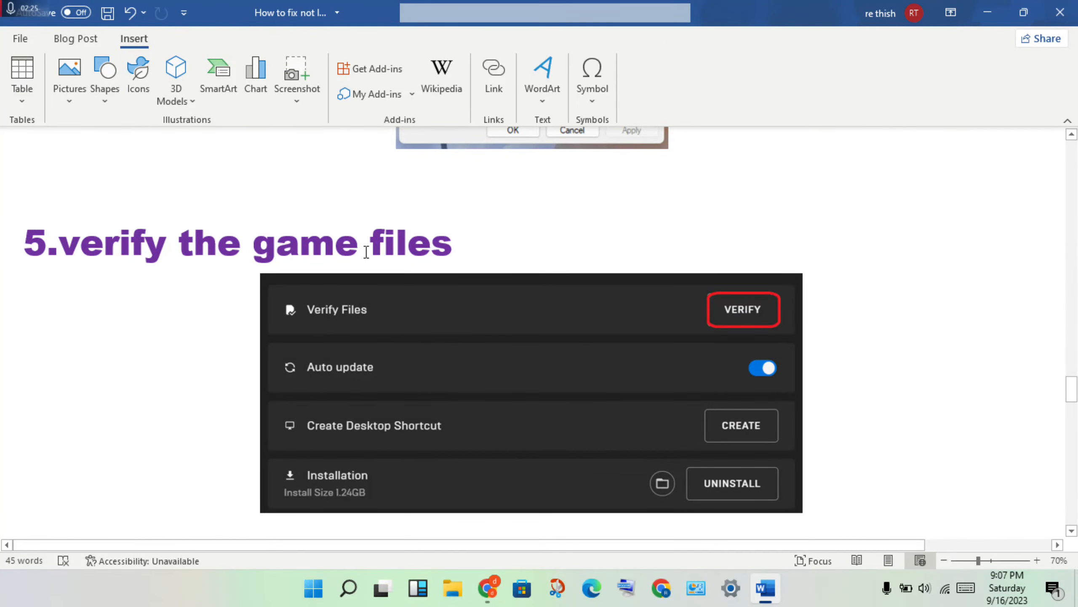
mouse_move(439, 338)
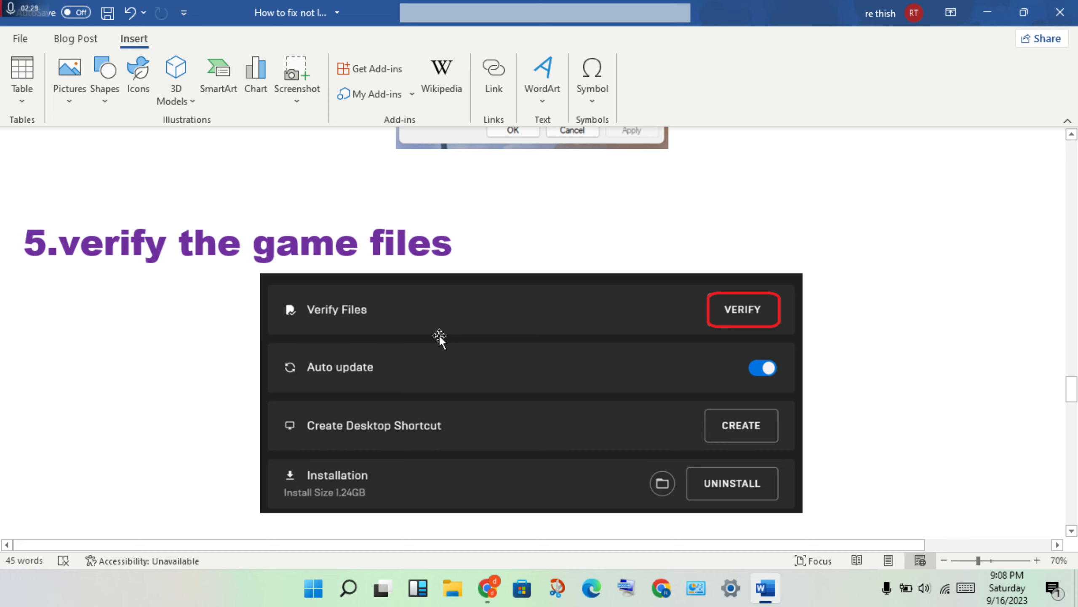
mouse_move(497, 382)
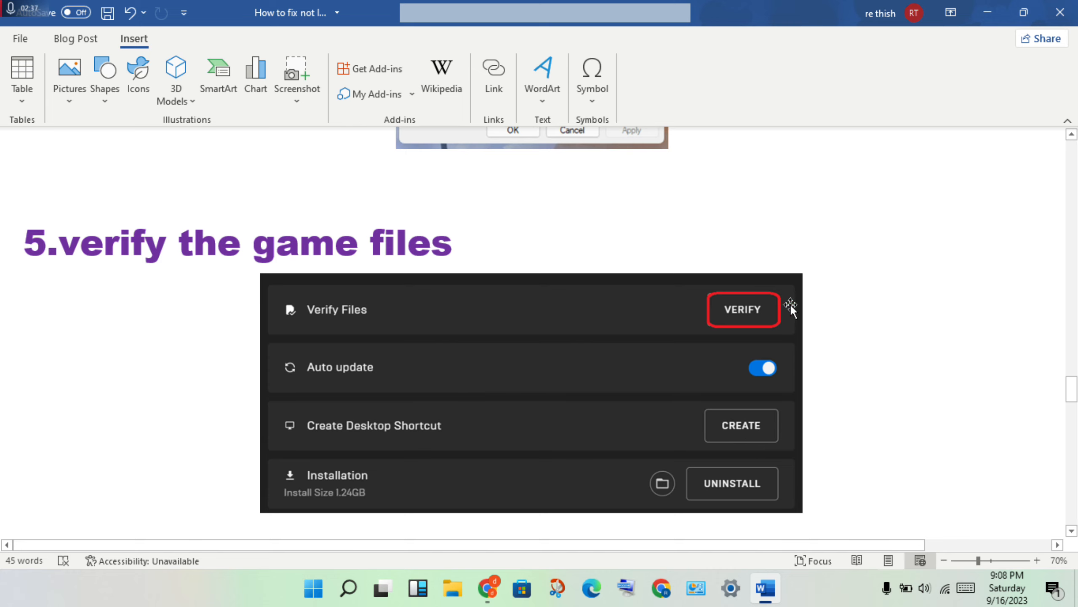
scroll(down, 3)
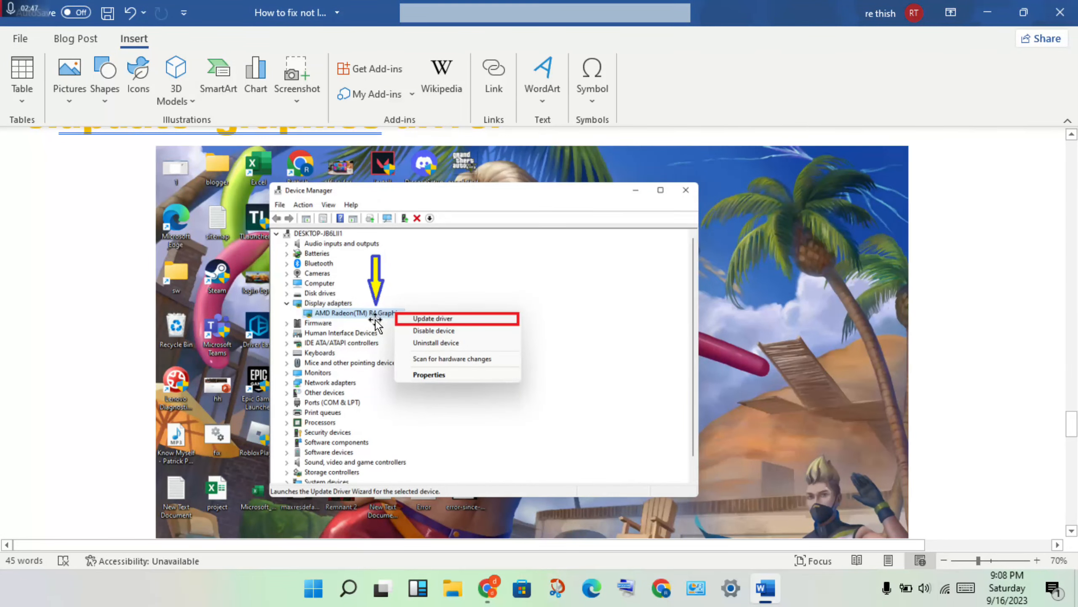
mouse_move(499, 318)
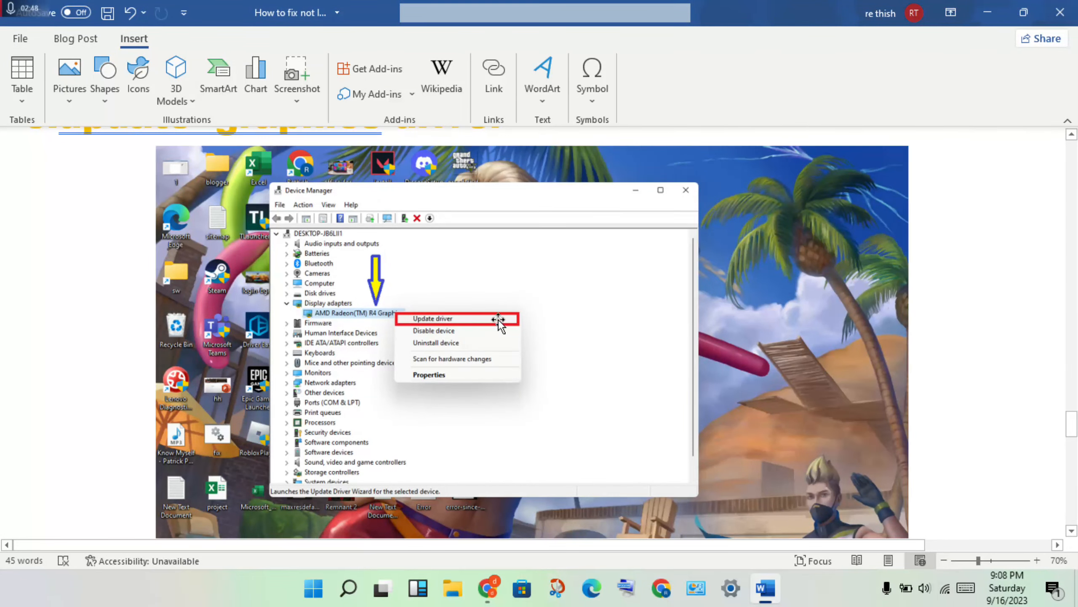
- Scroll to the Device Manager screenshot with Update driver outlined in red
scroll(down, 3)
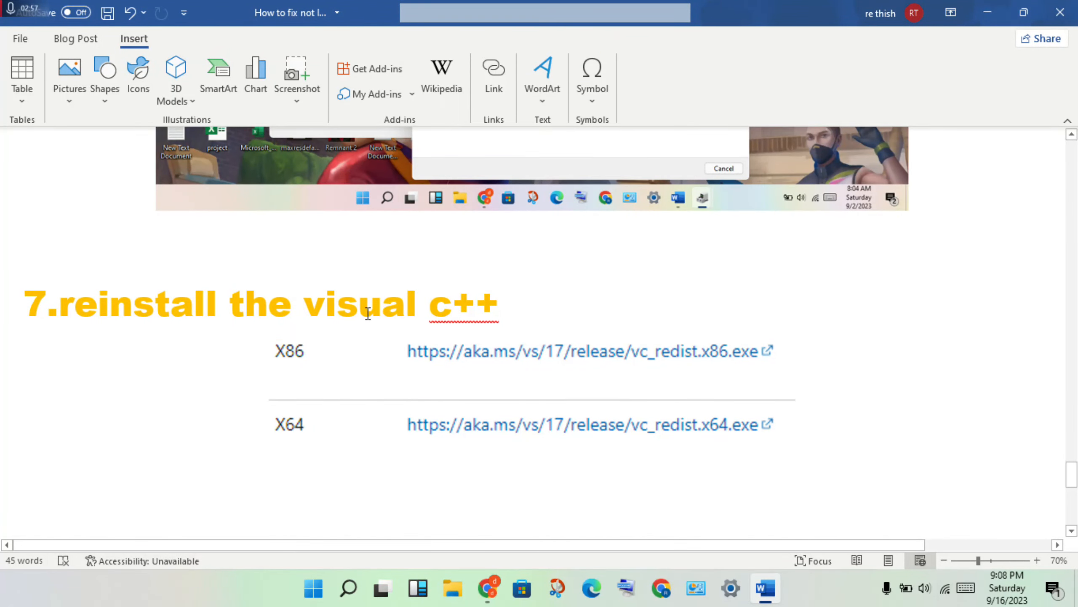
mouse_move(375, 401)
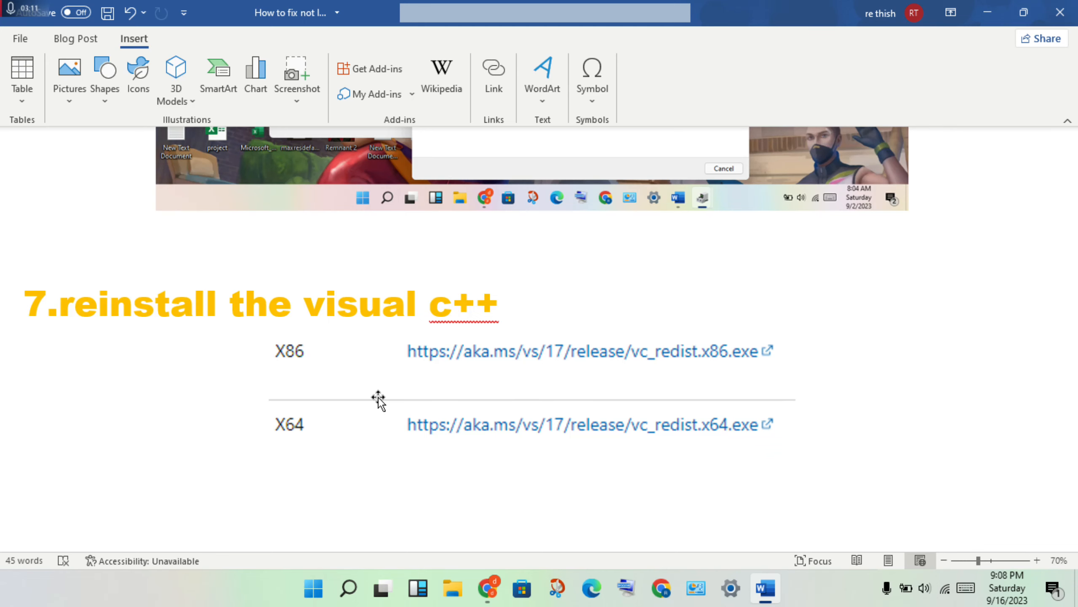
- Scroll past step 7's Visual C++ x86 and x64 links to step 8, reinstall the game
scroll(down, 3)
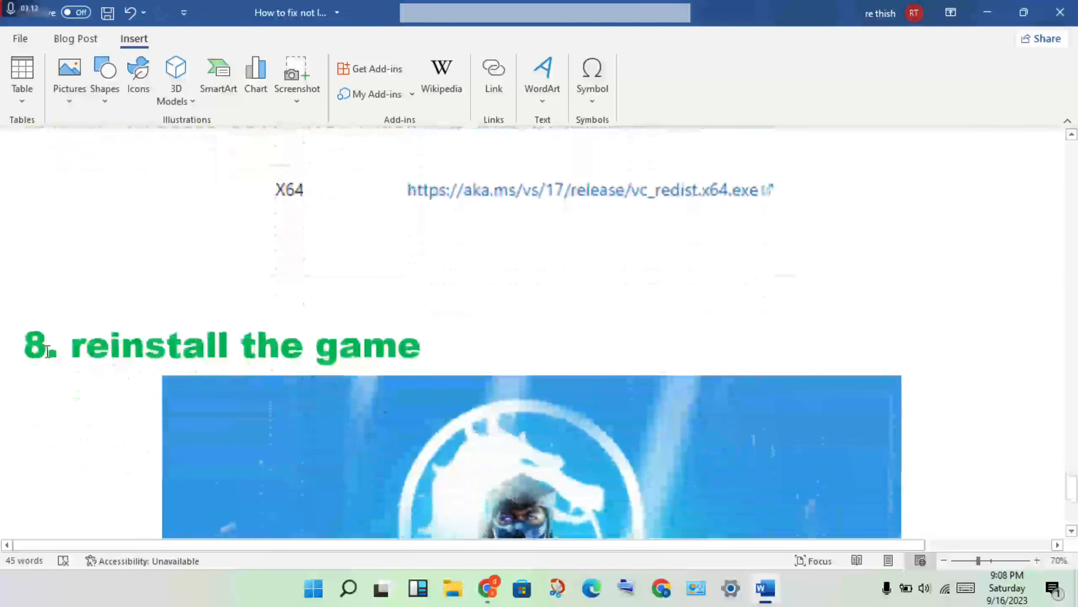
scroll(down, 3)
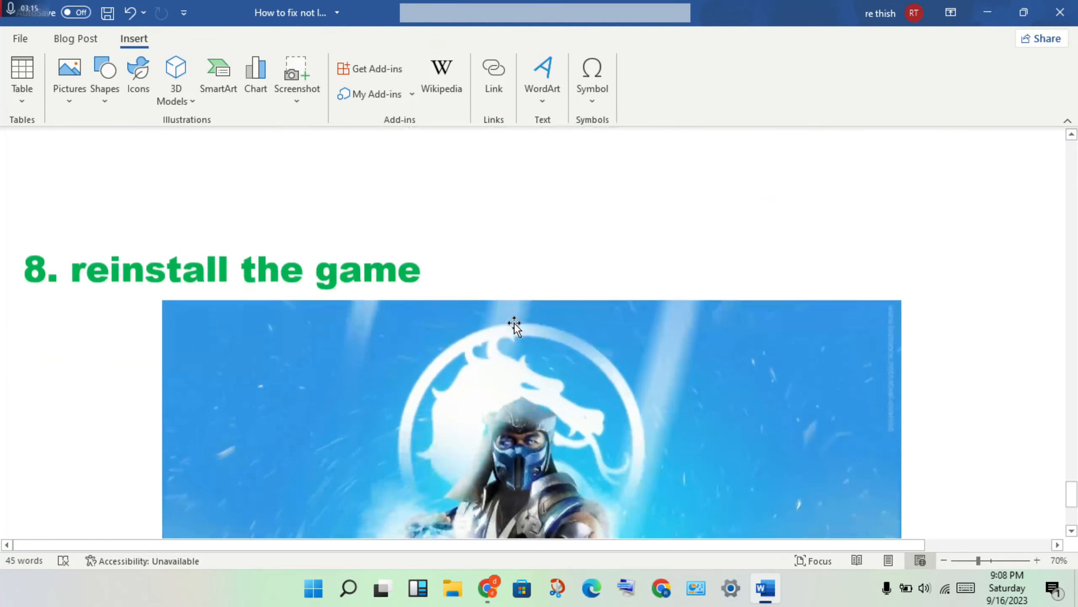